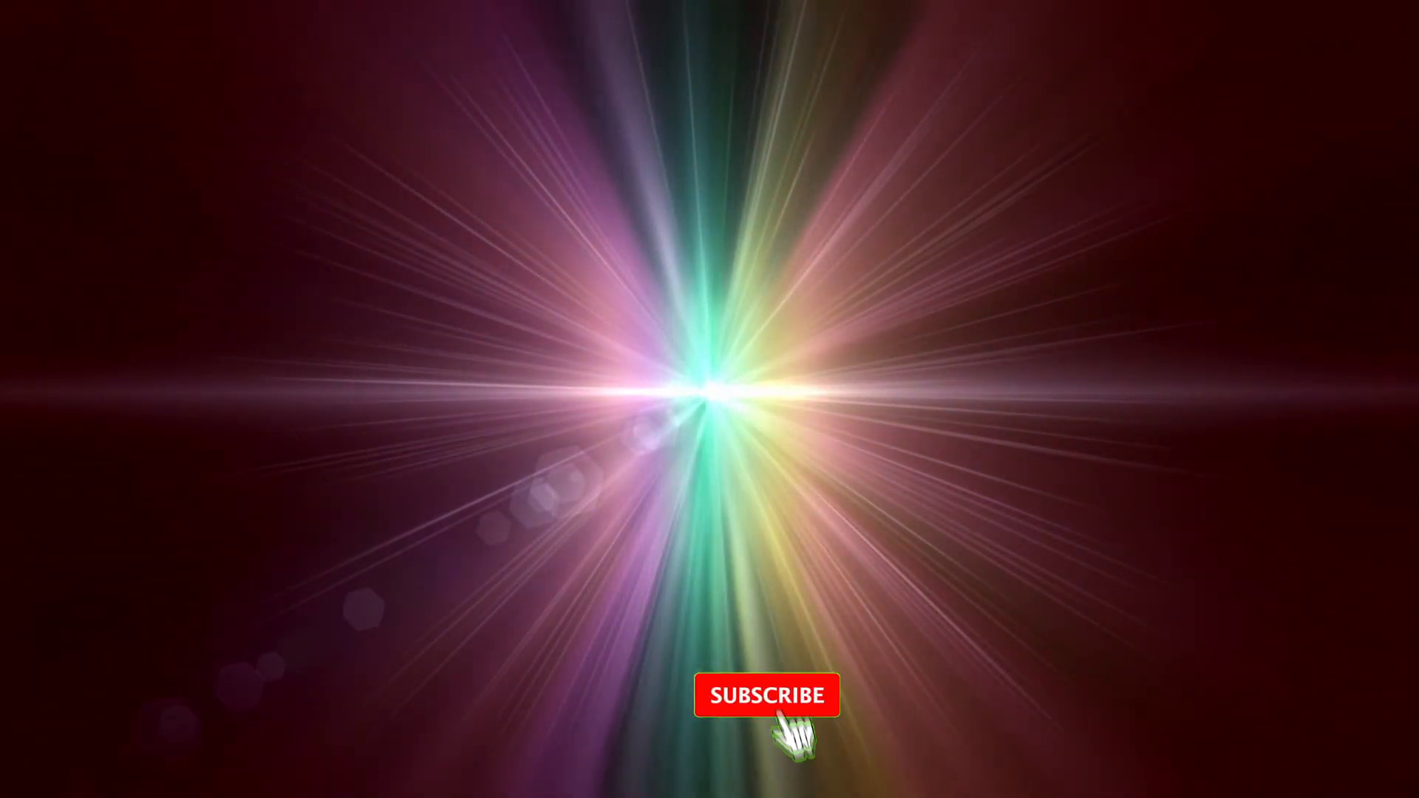
Let the overlay animate to the red SUBSCRIBED button with the notification bell beside it
left_click(765, 695)
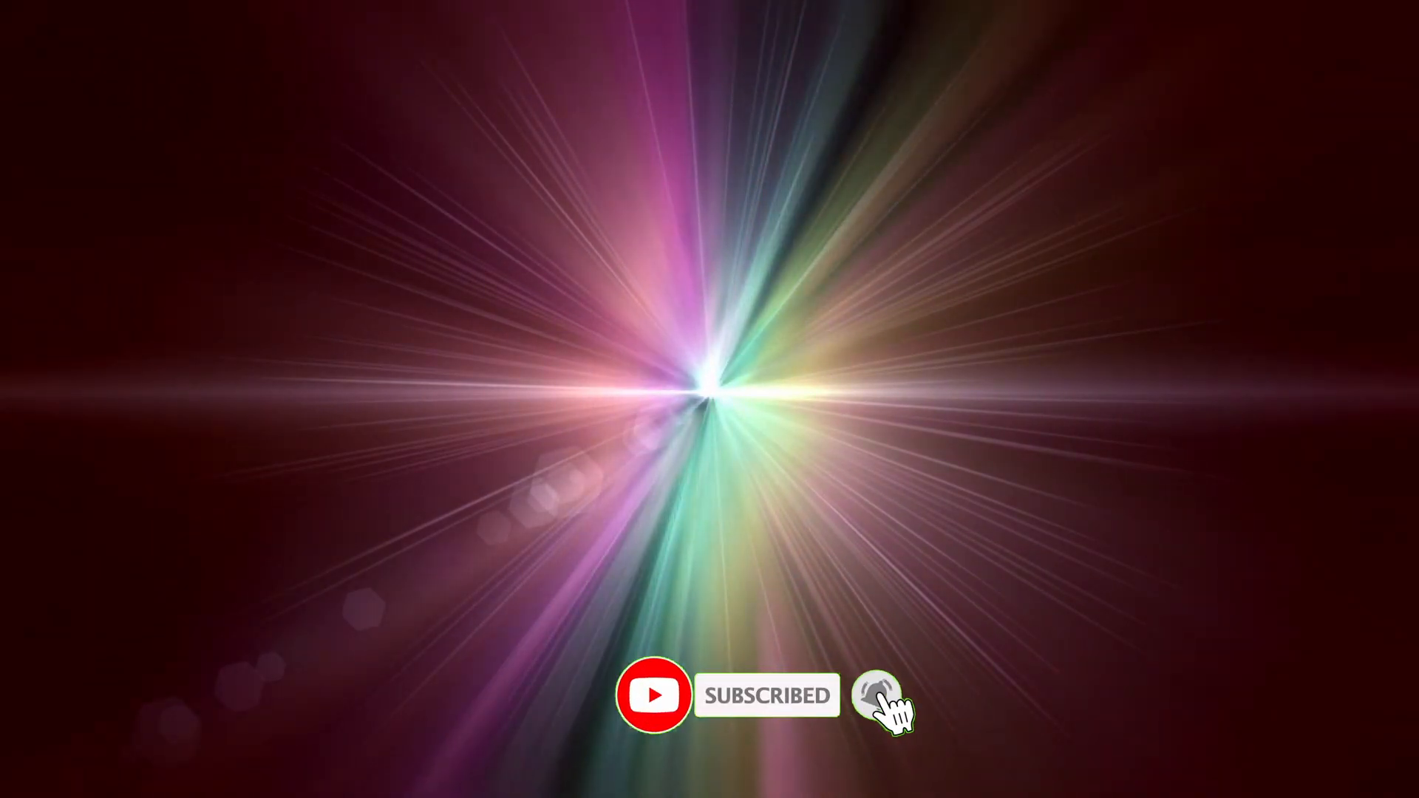
left_click(878, 695)
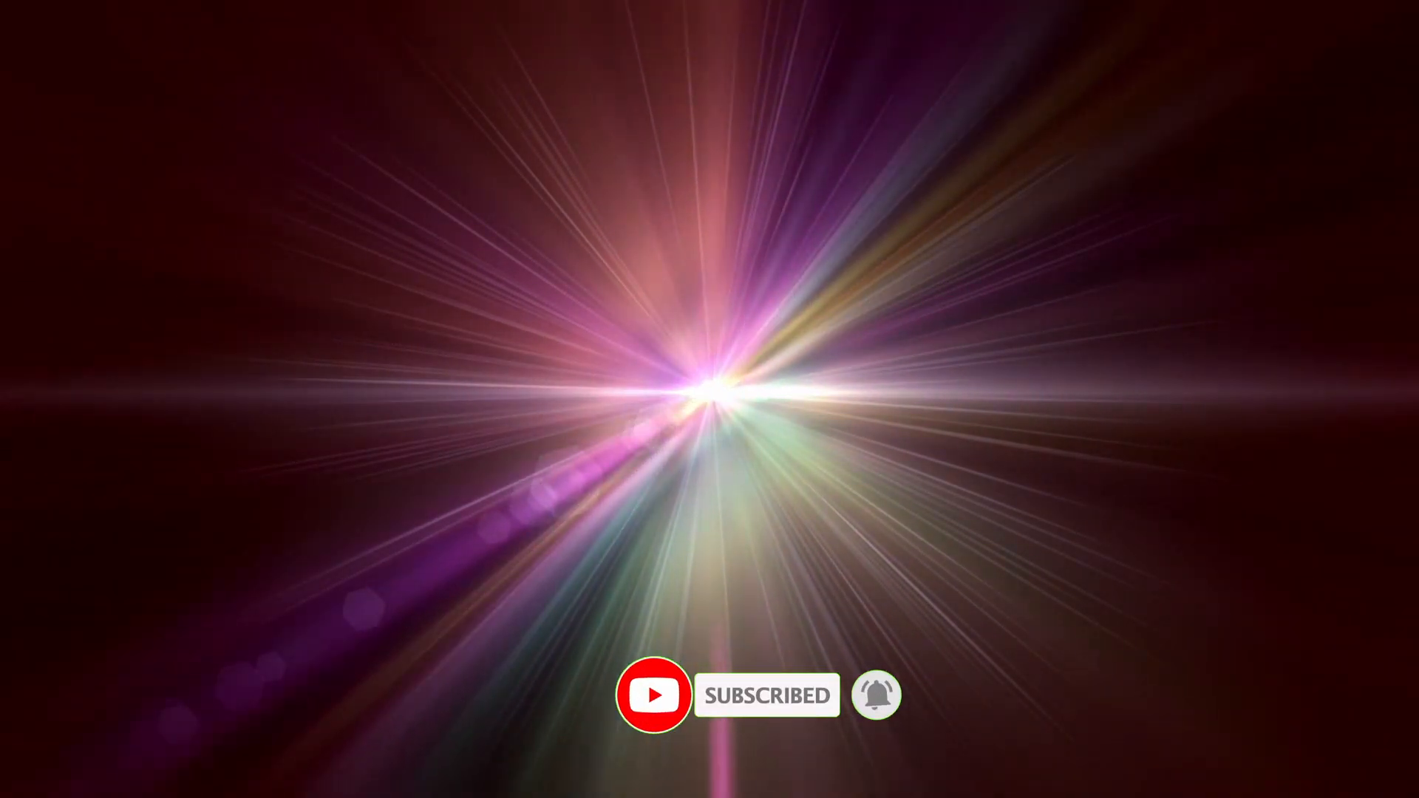